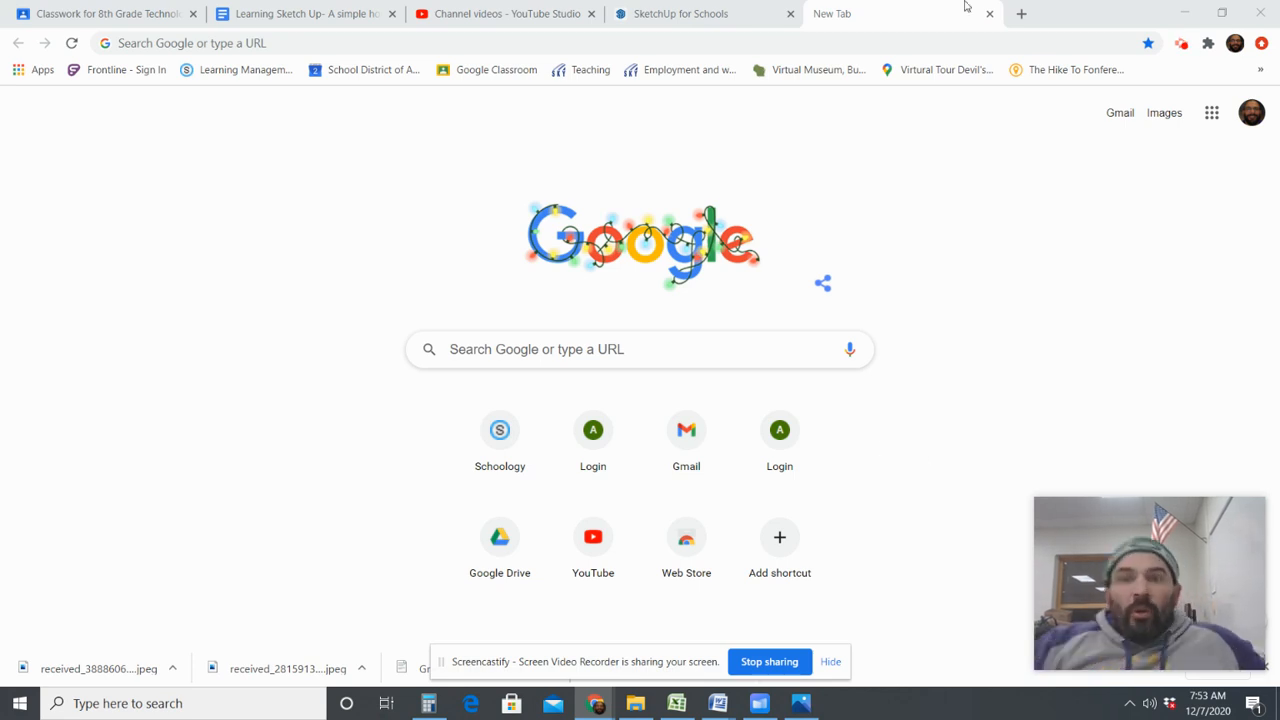
mouse_move(1223, 458)
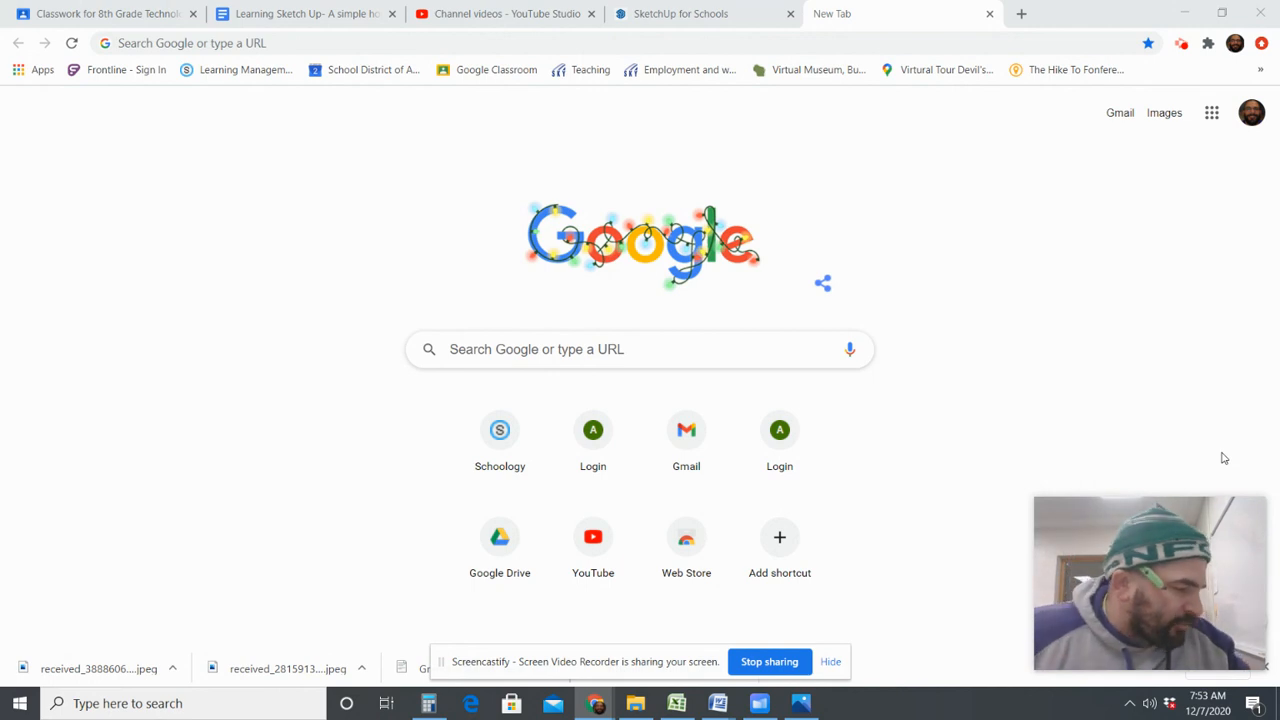